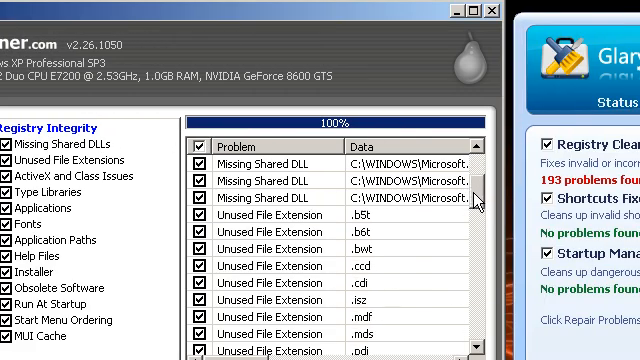
pyautogui.scroll(-3)
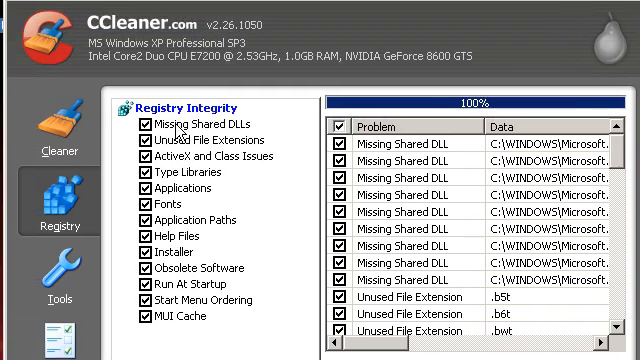
pyautogui.moveTo(176, 136)
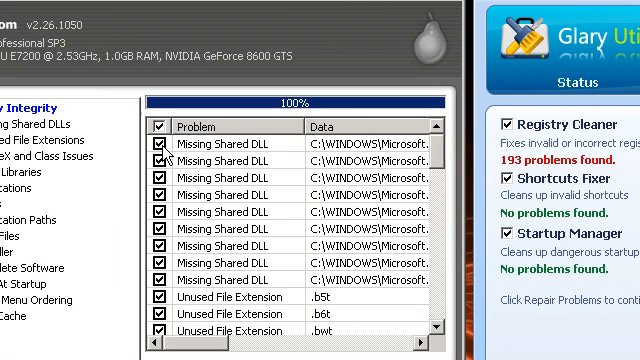
pyautogui.moveTo(164, 150)
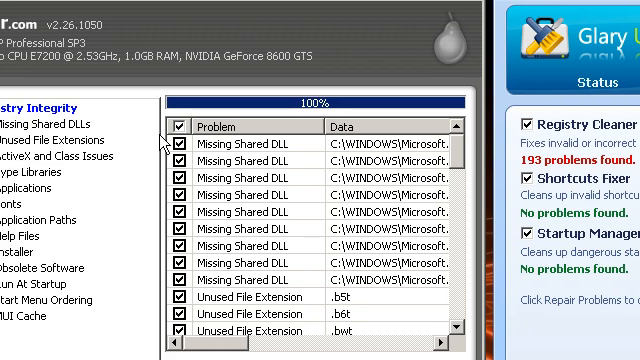
pyautogui.moveTo(160, 144)
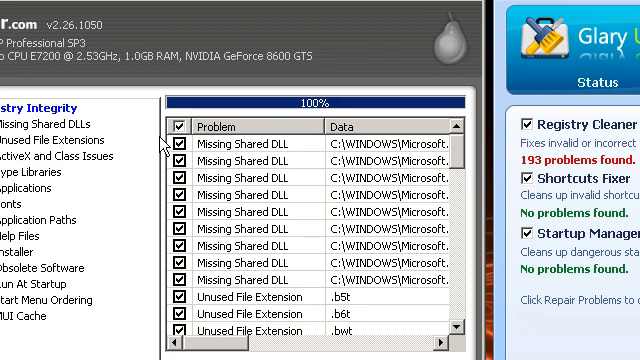